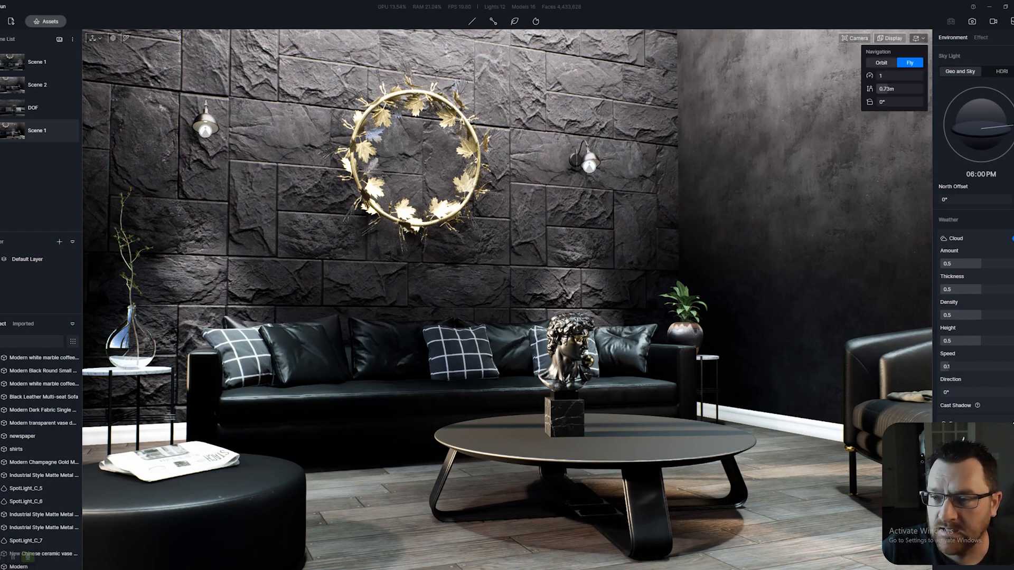
# Switch camera navigation to Orbit mode in the Navigation panel
pyautogui.click(881, 63)
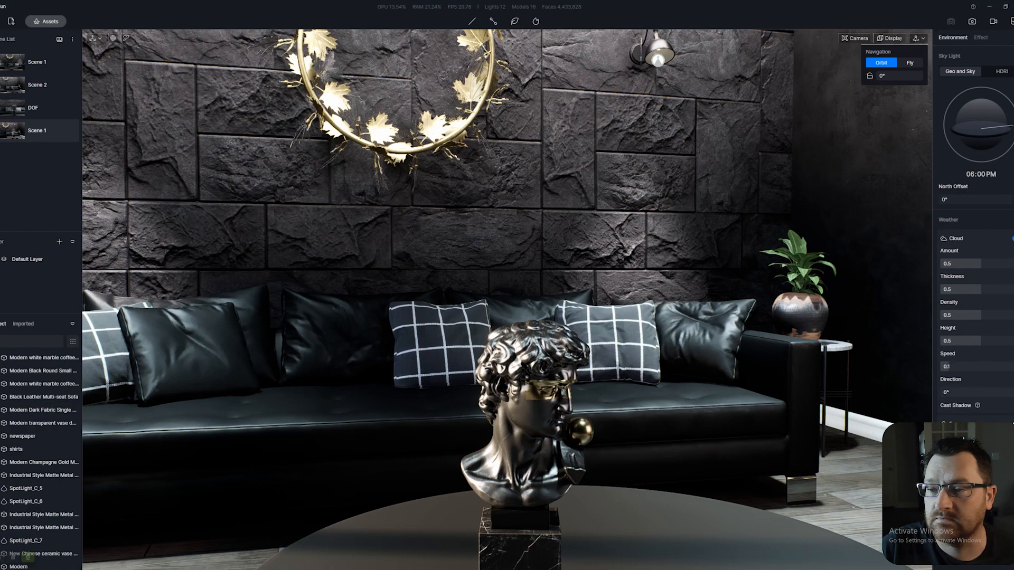
pyautogui.click(908, 63)
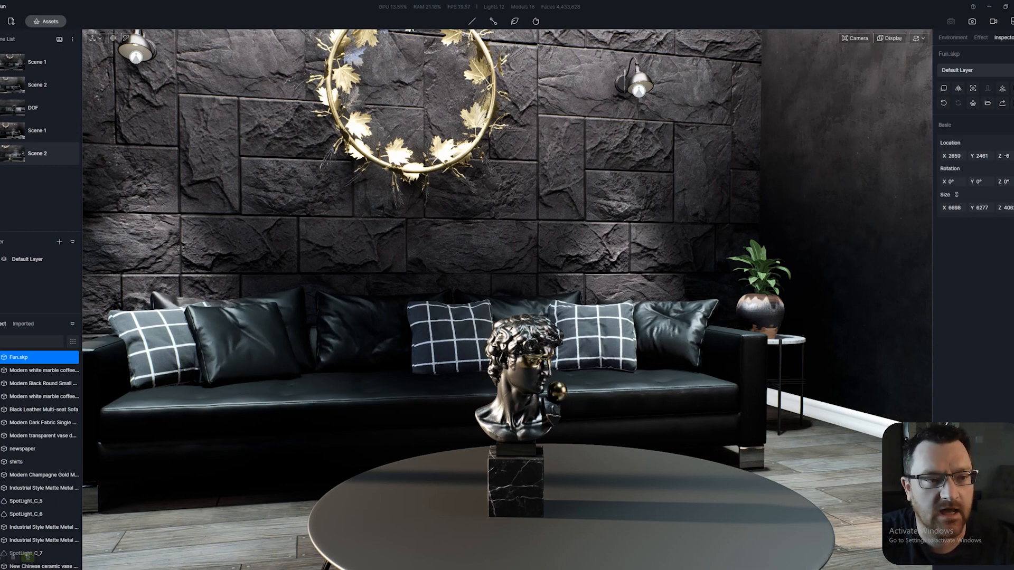
# Select Fun.skp in the Object list to show its Inspector properties
pyautogui.click(71, 39)
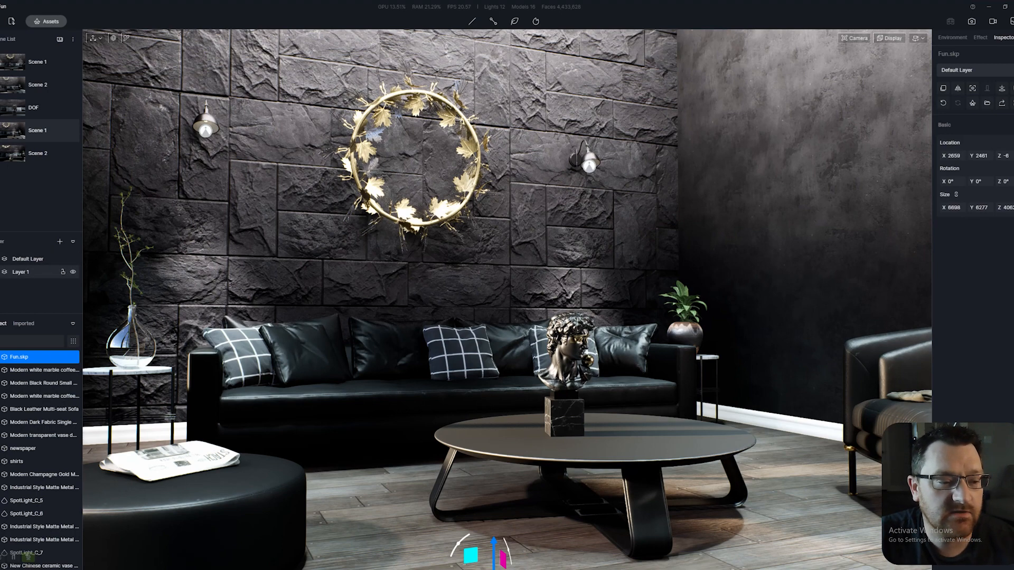
# Bring up the Layers panel options to add a new Layer 1
pyautogui.rightClick(21, 272)
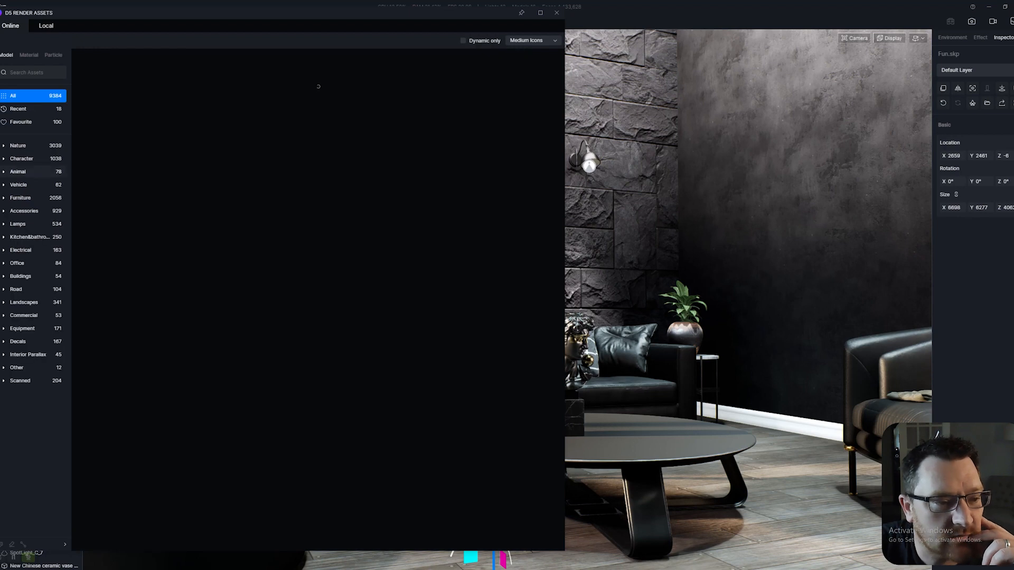
# Pick the Aucuba japonica 08 shrub from Nature > Shrubs for placement on the coffee table
pyautogui.click(18, 145)
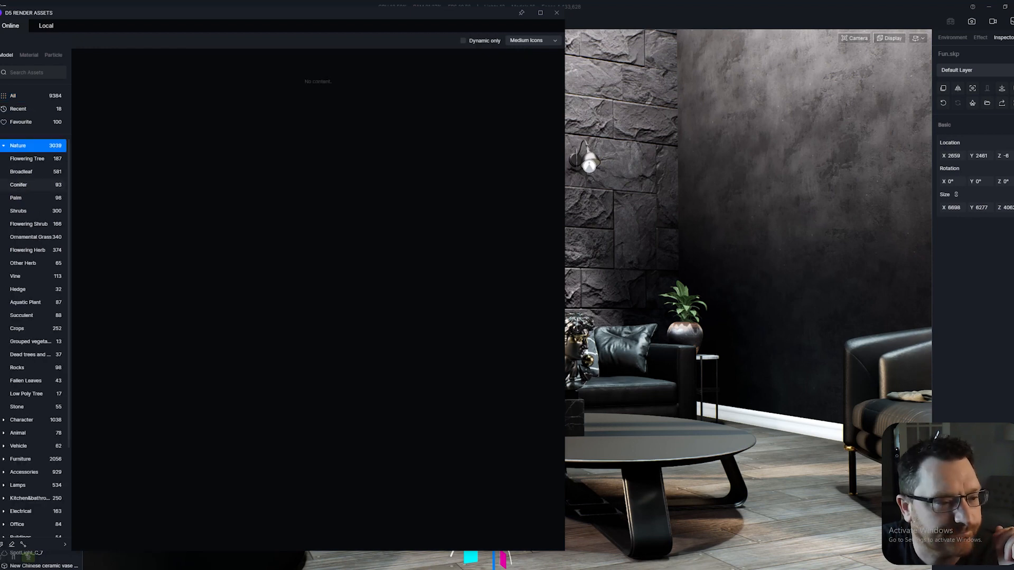
pyautogui.click(18, 211)
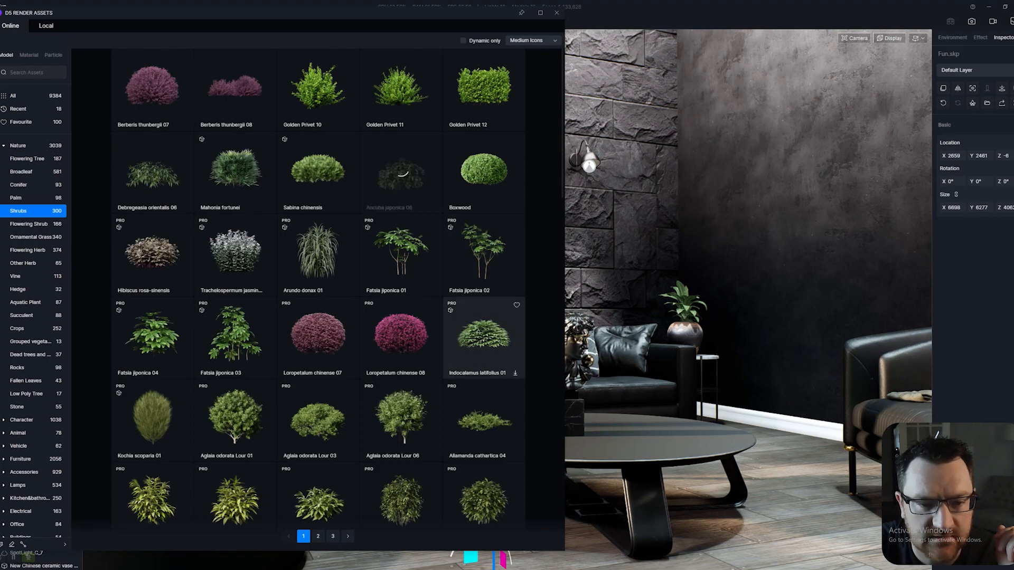
pyautogui.click(400, 169)
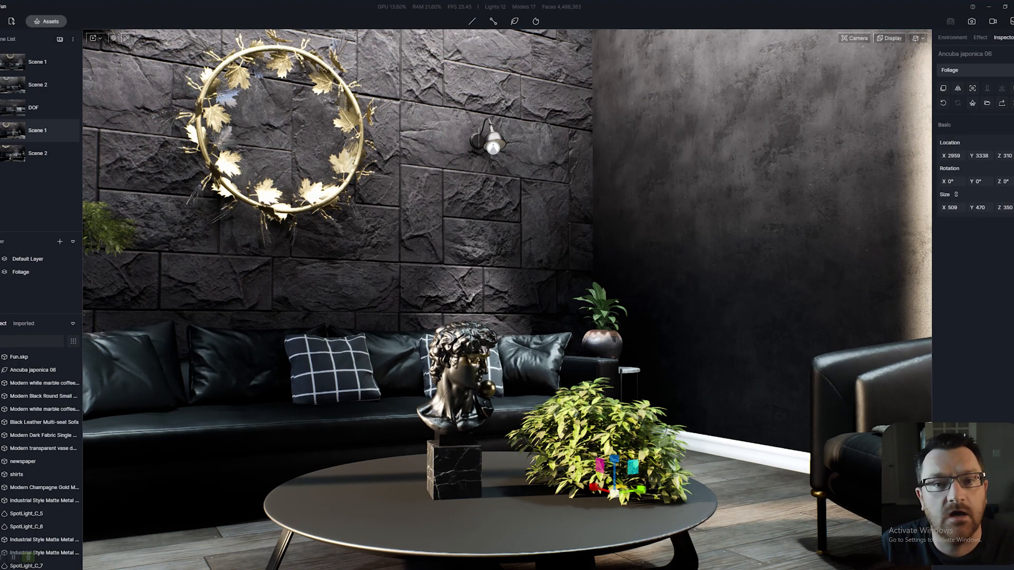
pyautogui.click(32, 370)
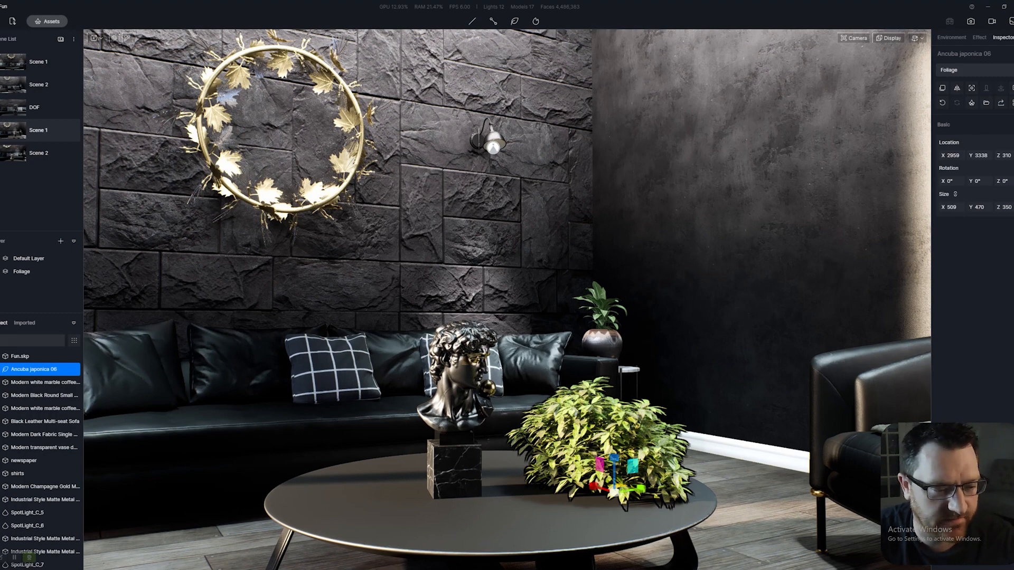
pyautogui.moveTo(45, 434)
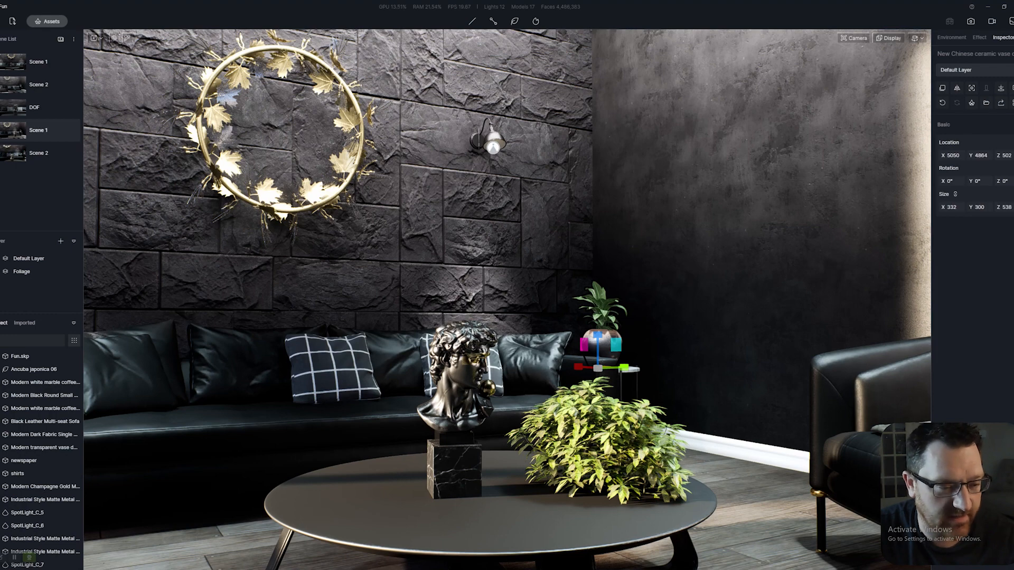
# Filter the scene object list to show only Light entries
pyautogui.click(73, 342)
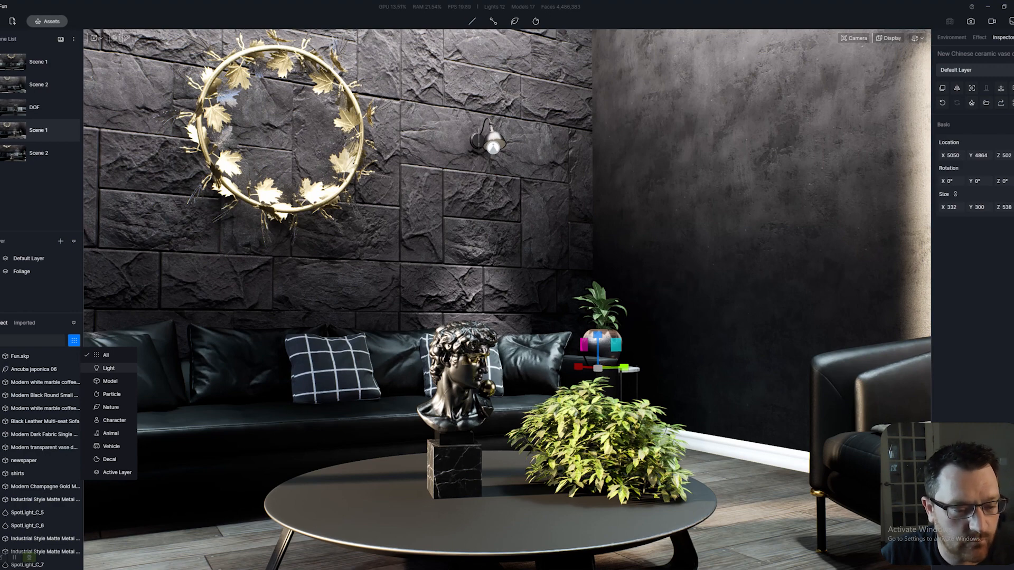
pyautogui.click(109, 368)
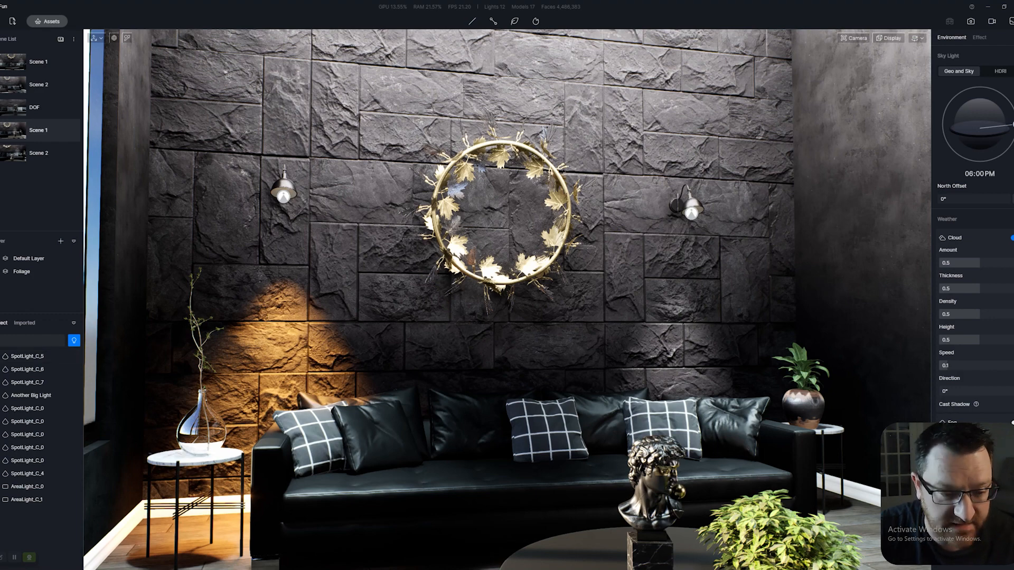
# Group the SpotLight_C_7 wall spotlights into a single light Group and select it
pyautogui.click(74, 341)
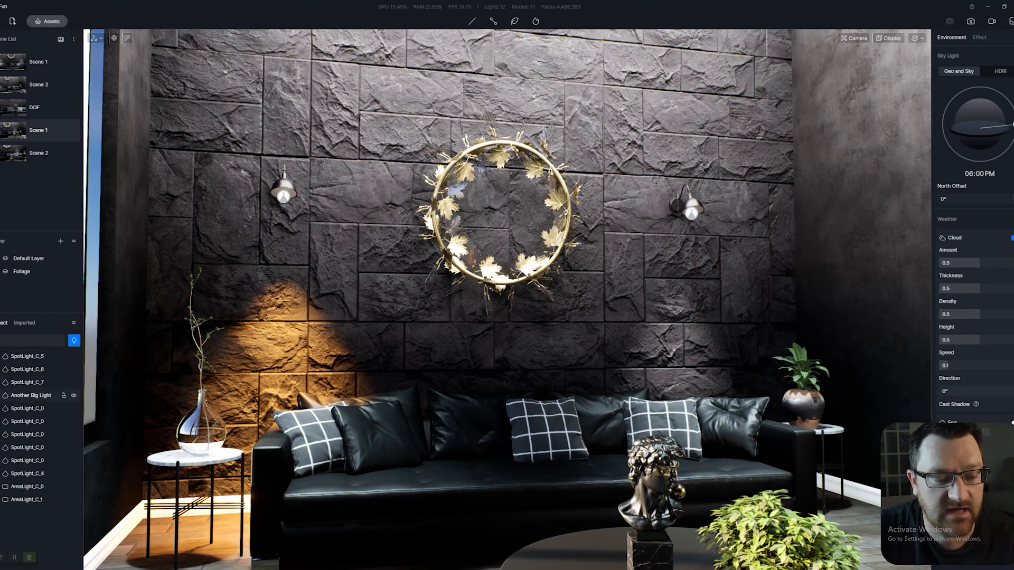
pyautogui.click(31, 395)
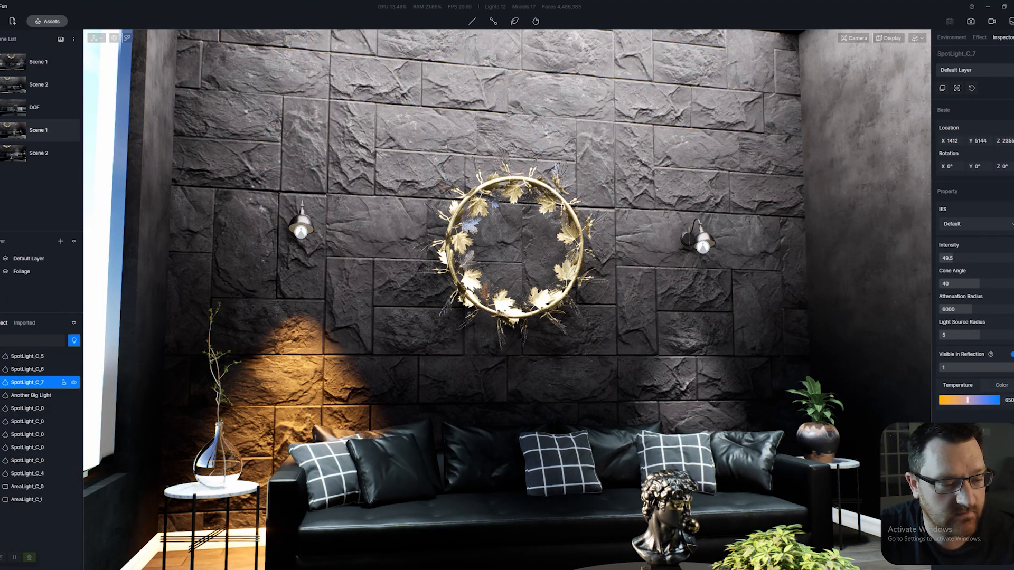
pyautogui.rightClick(26, 382)
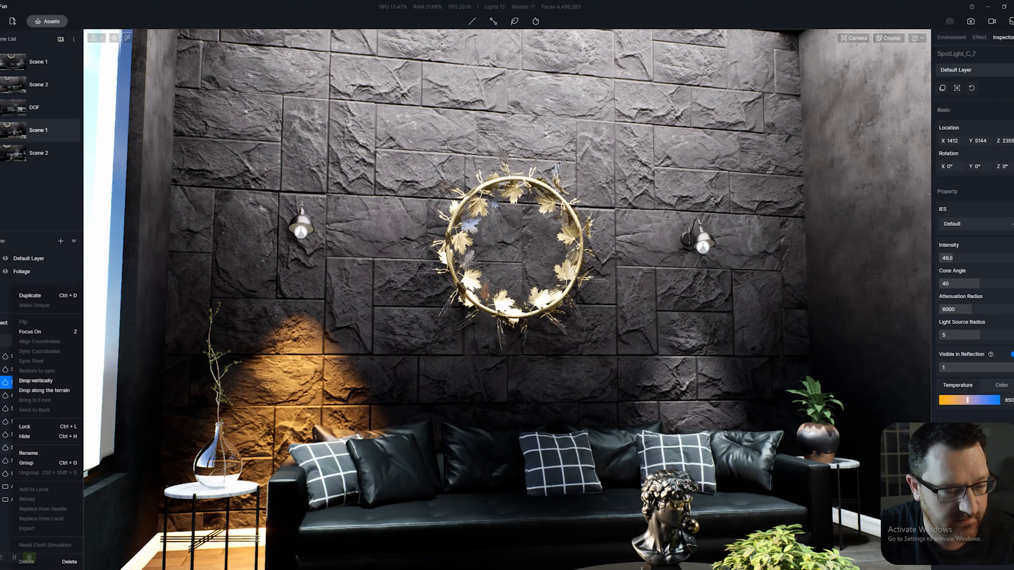
pyautogui.click(29, 453)
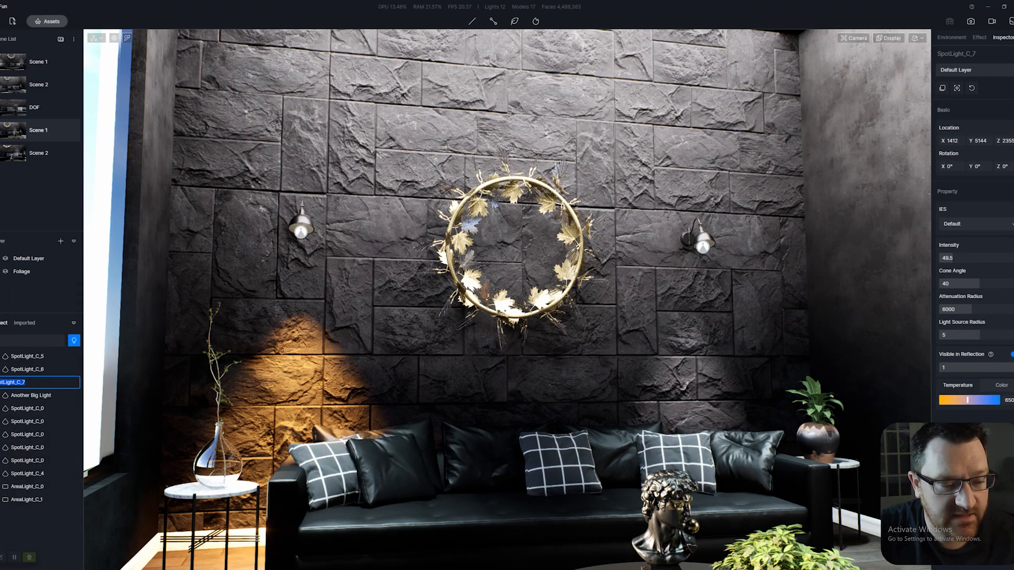
pyautogui.click(951, 36)
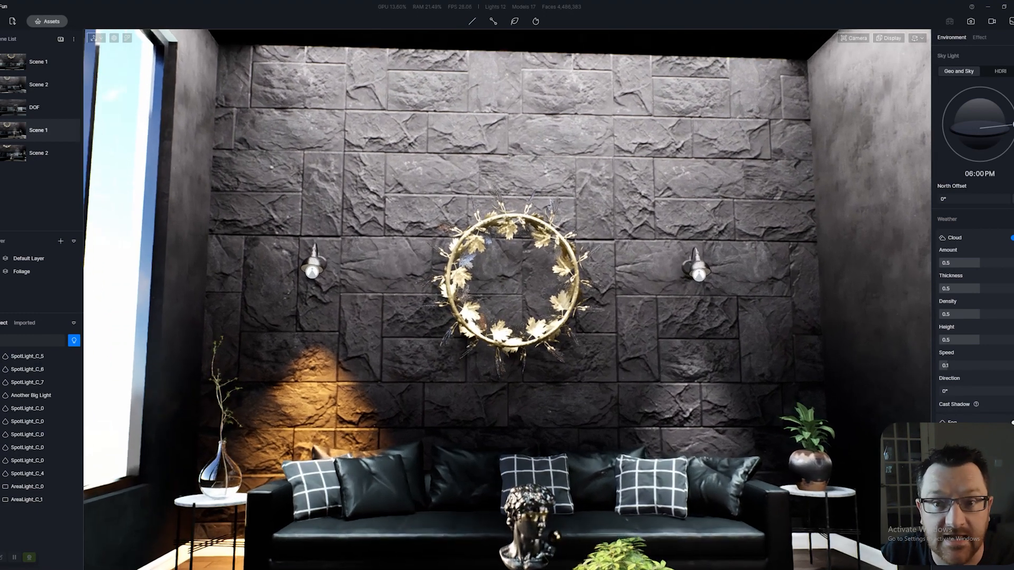
pyautogui.rightClick(29, 383)
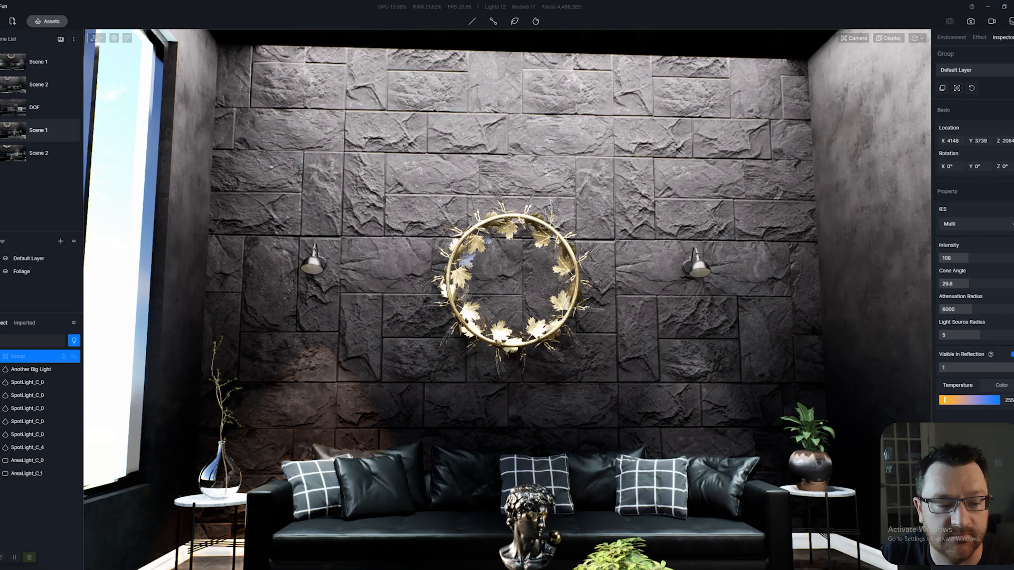
pyautogui.click(18, 356)
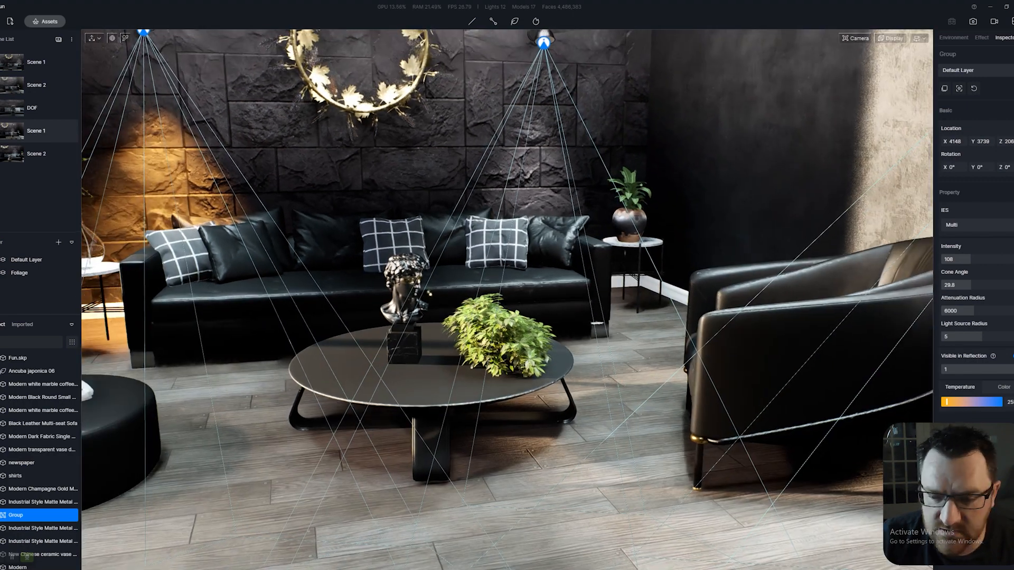
# Select the armchair, then the round black coffee table, and move the view toward it
pyautogui.click(43, 436)
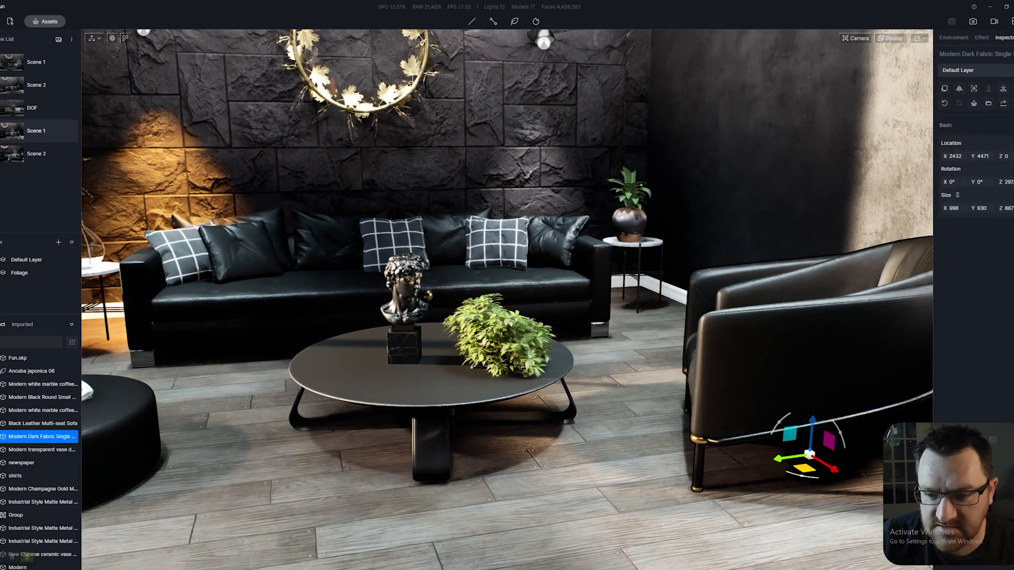
pyautogui.click(43, 397)
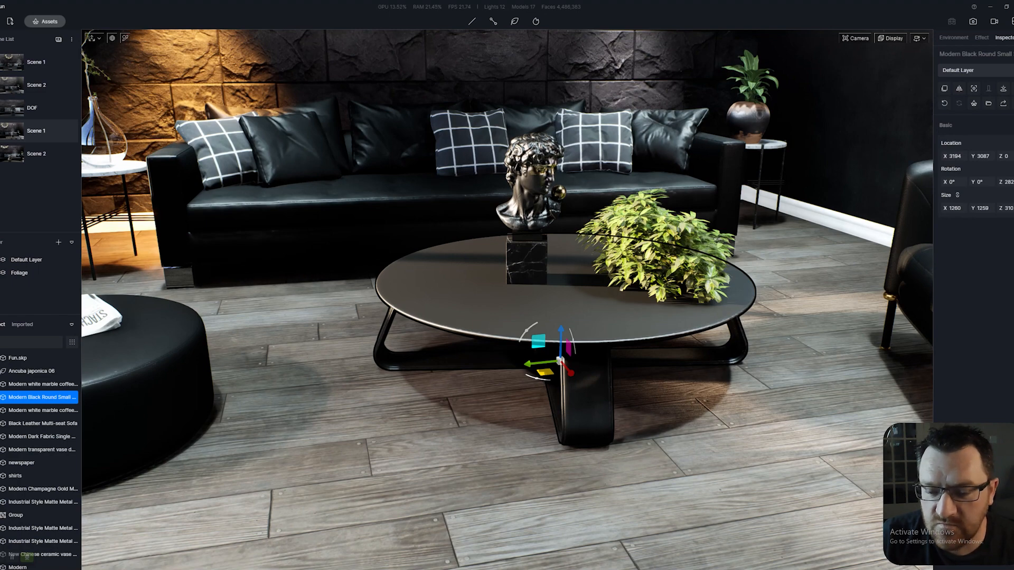
pyautogui.moveTo(536, 364); pyautogui.dragTo(517, 369)
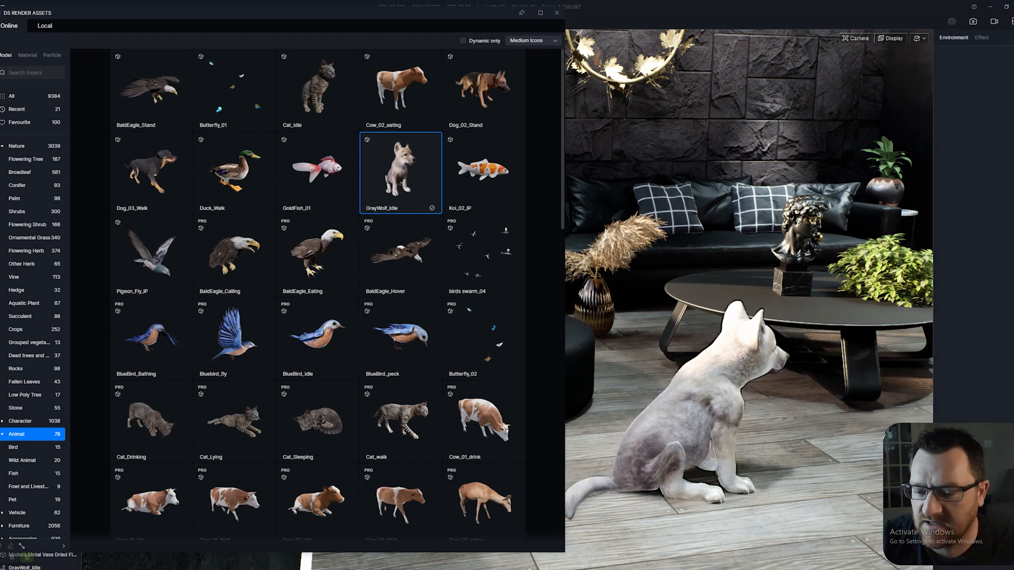
# Reselect the GrayWolf_Idle pup and bring up its actions to rotate it about 38.5 degrees
pyautogui.click(556, 12)
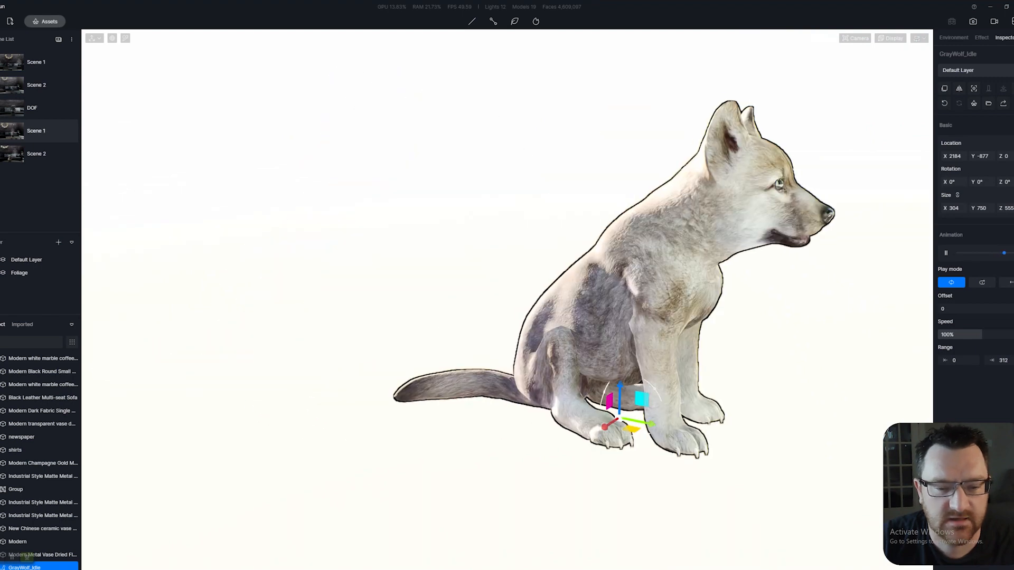
pyautogui.click(953, 37)
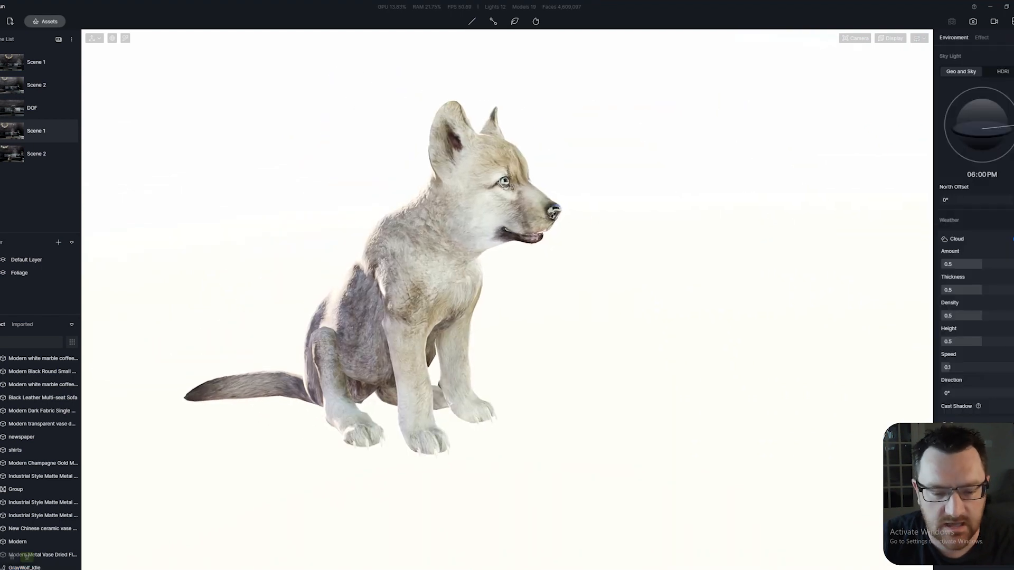
pyautogui.click(26, 567)
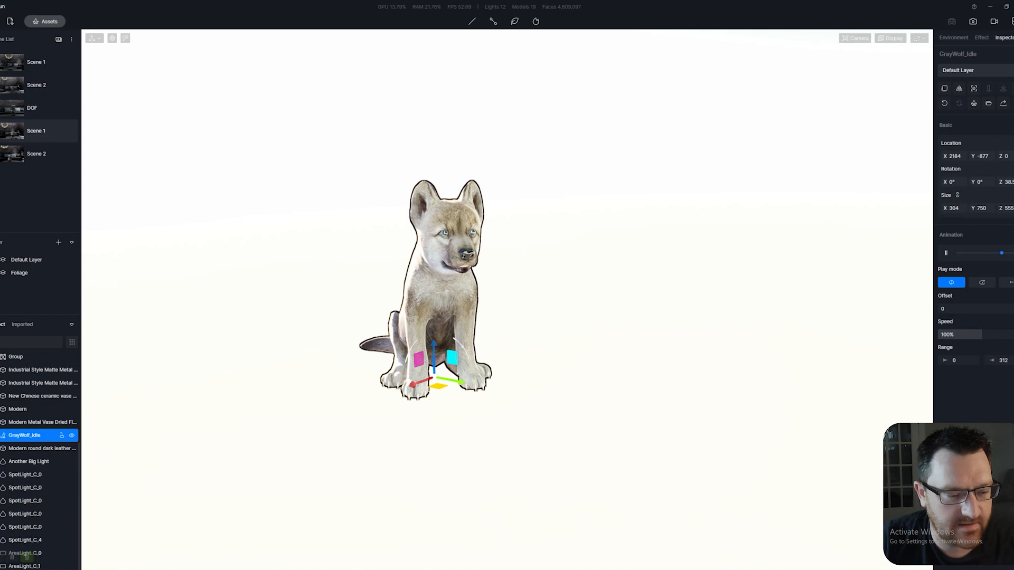
pyautogui.rightClick(24, 435)
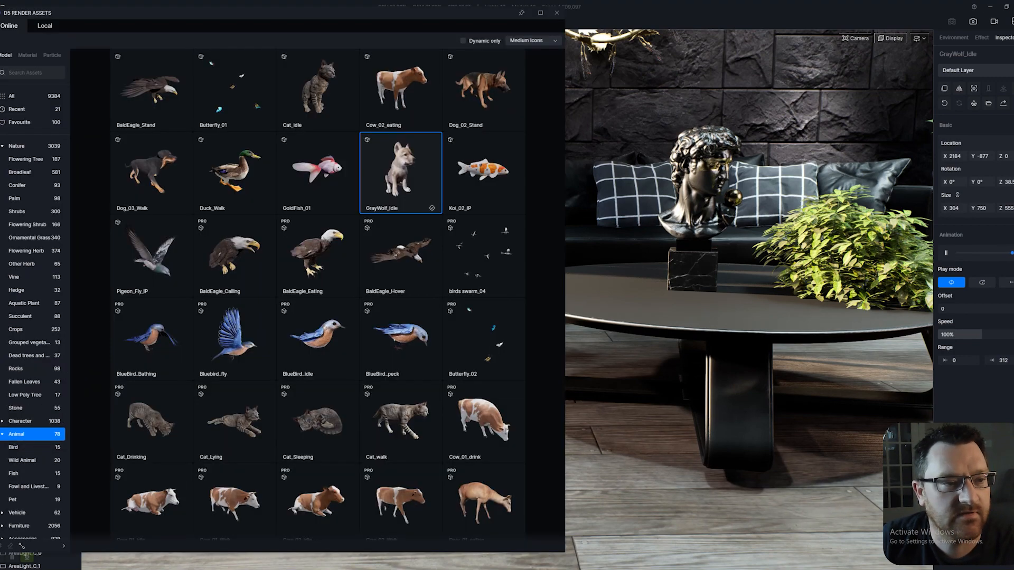
# Show GrayWolf_Idle in the Local assets tab and close the Assets window
pyautogui.click(44, 25)
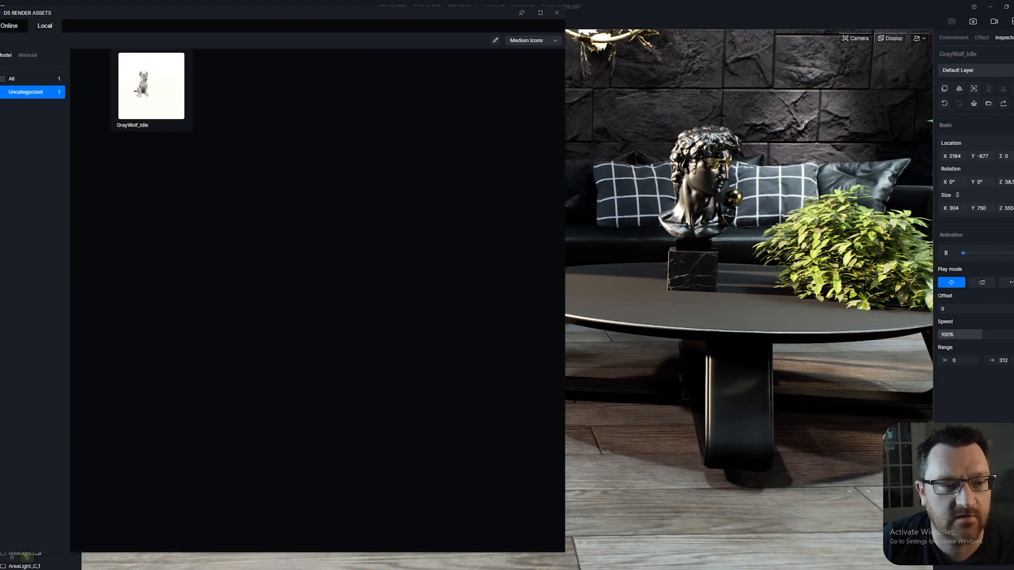
pyautogui.click(151, 86)
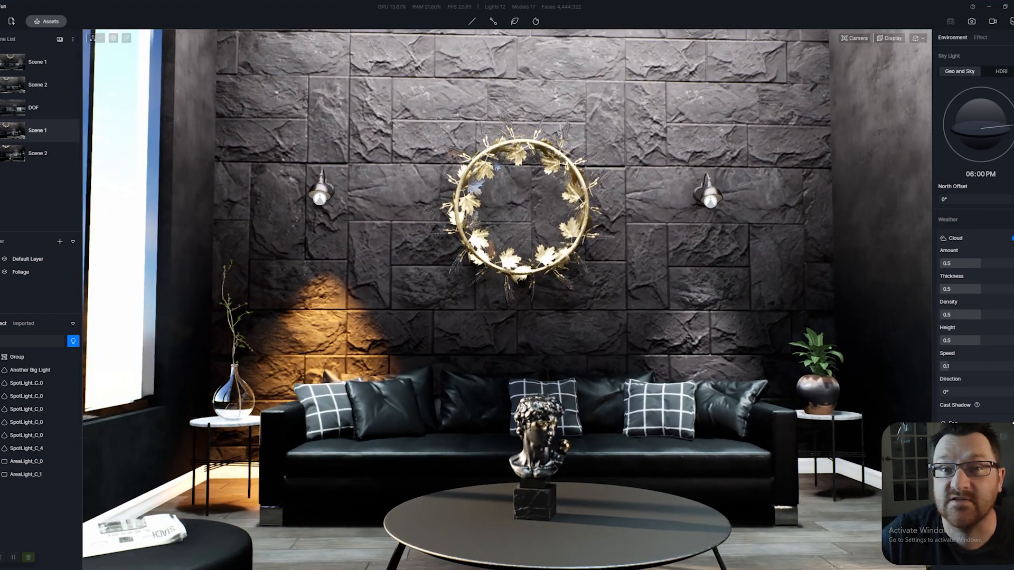
# Select the light Group to show its intensity 108 and 29.8 cone angle settings
pyautogui.click(18, 356)
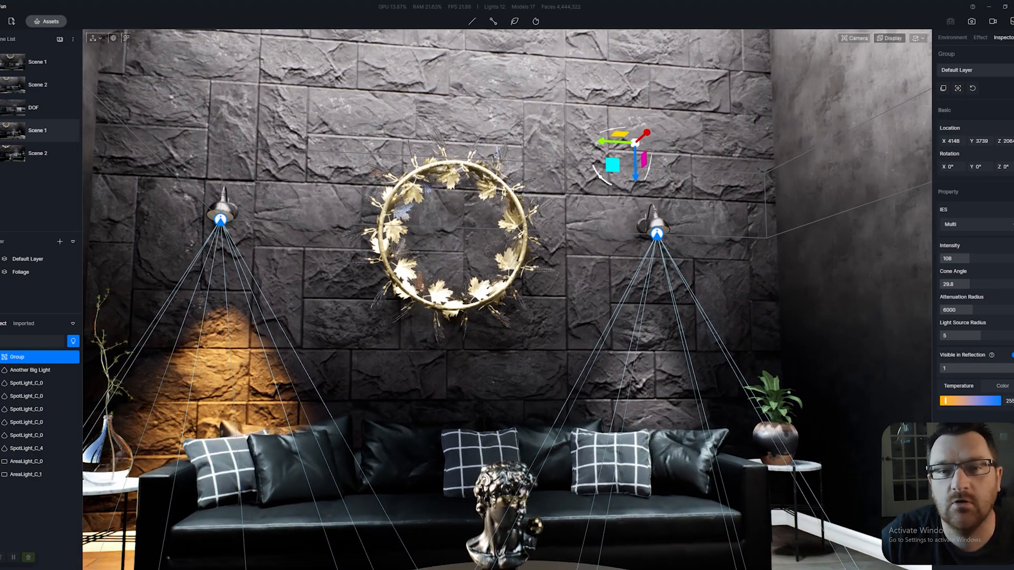
# Show the viewport Display options with preview modes and quality choices
pyautogui.click(918, 38)
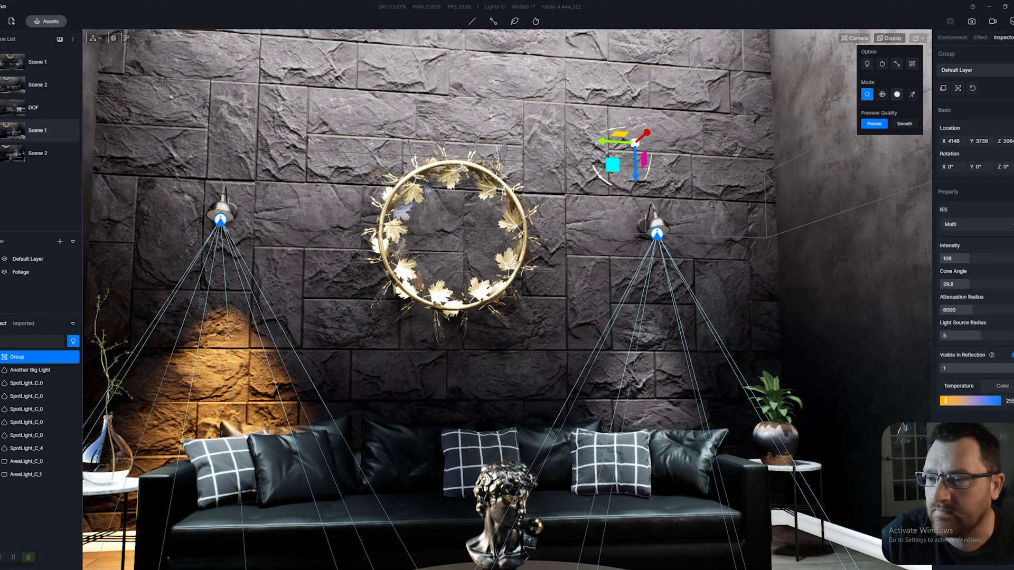
pyautogui.moveTo(897, 94)
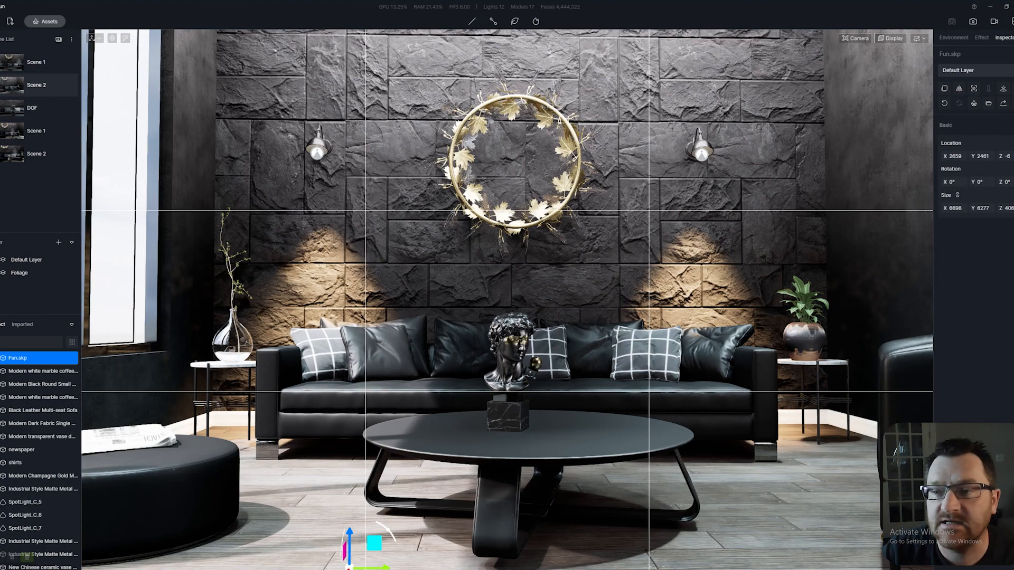
# Bring up the local asset library holding the saved GrayWolf_Idle model
pyautogui.click(892, 38)
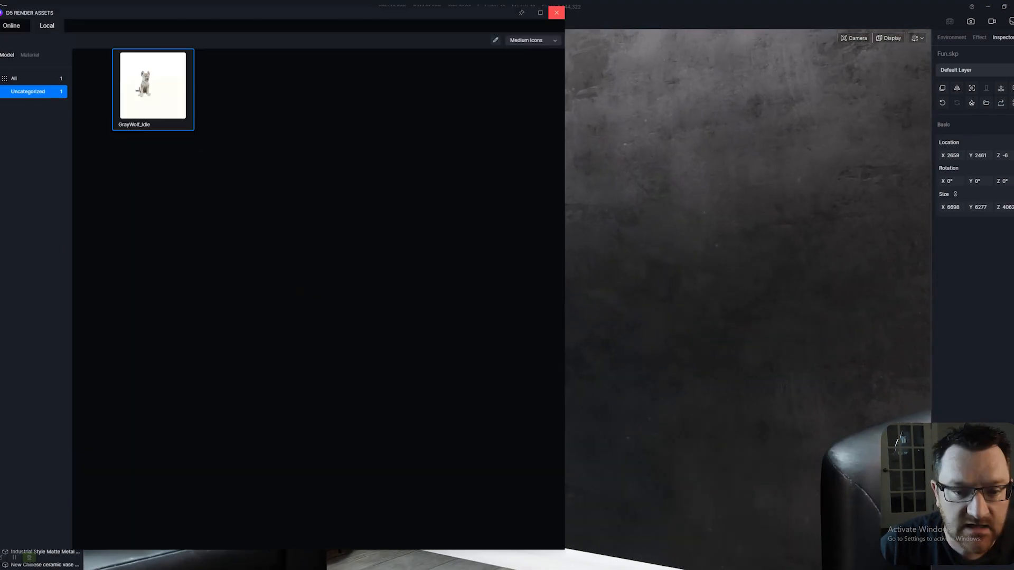
# Place the Manhole covers 05 decal from the online Decals library on the coffee table top
pyautogui.click(10, 25)
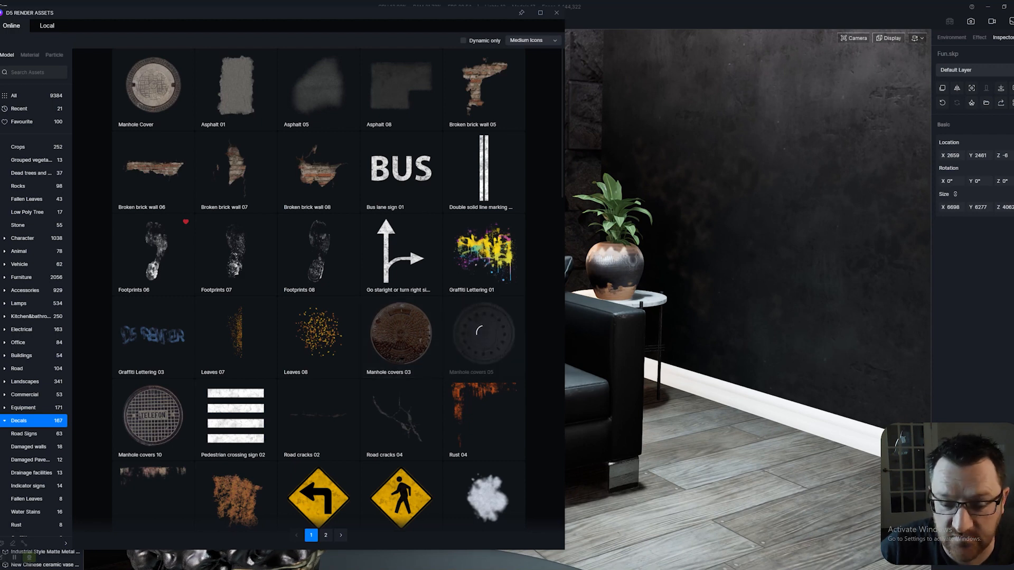
pyautogui.click(483, 336)
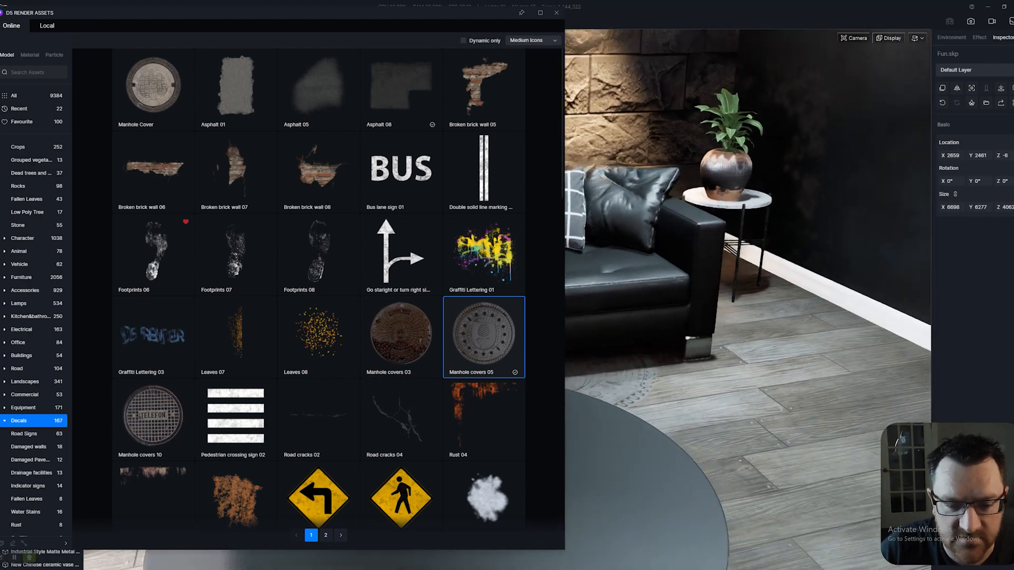
pyautogui.scroll(-3)
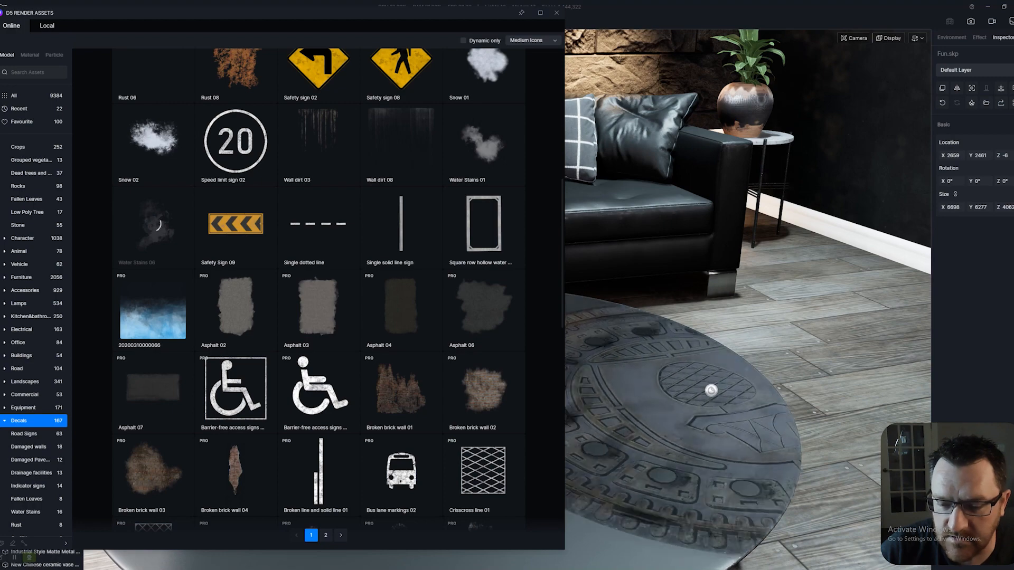
# Swap the manhole decal for the Water Stains decal on the coffee table top
pyautogui.click(152, 224)
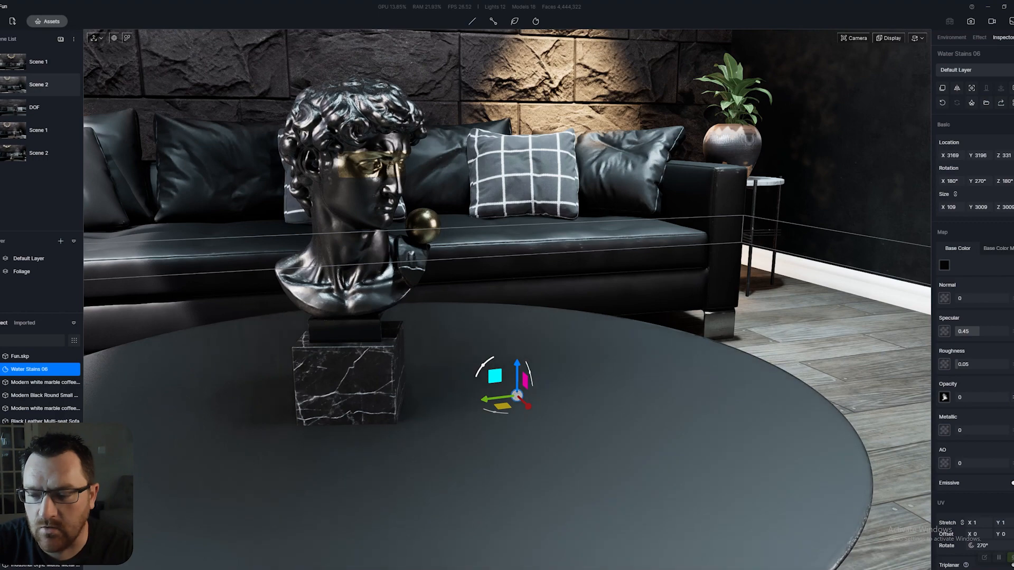
# Load the blood albedo image as the decal's Base Color map
pyautogui.click(980, 397)
pyautogui.write('1')
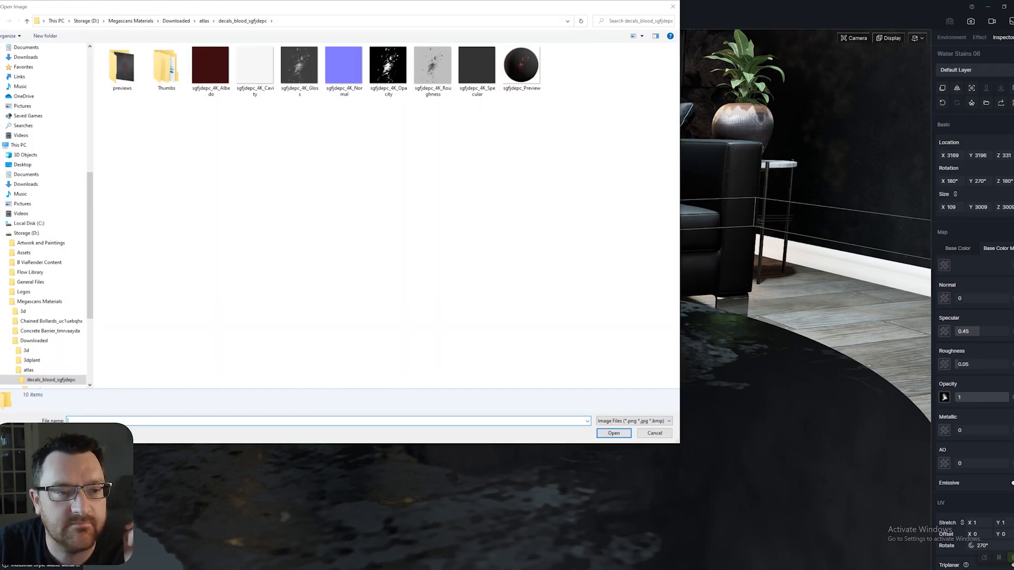
pyautogui.click(210, 65)
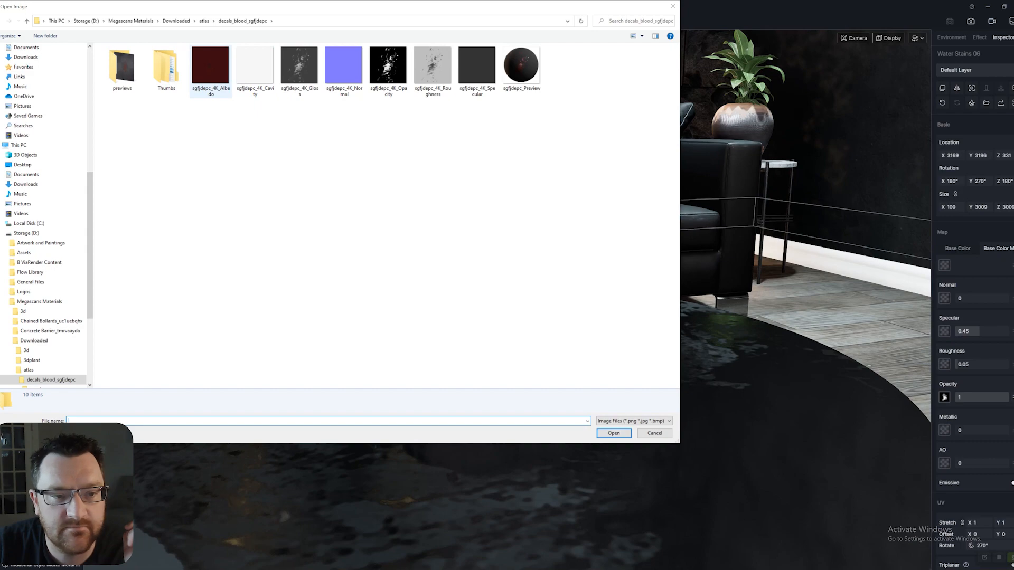
pyautogui.click(613, 433)
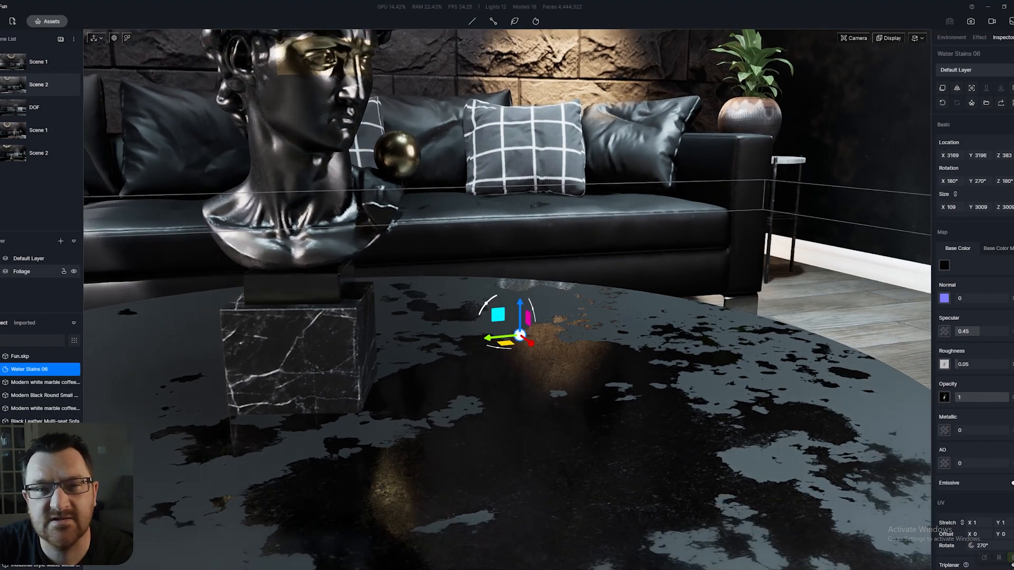
# Tint the decal's base colour so the table splatter reads blood red
pyautogui.click(944, 265)
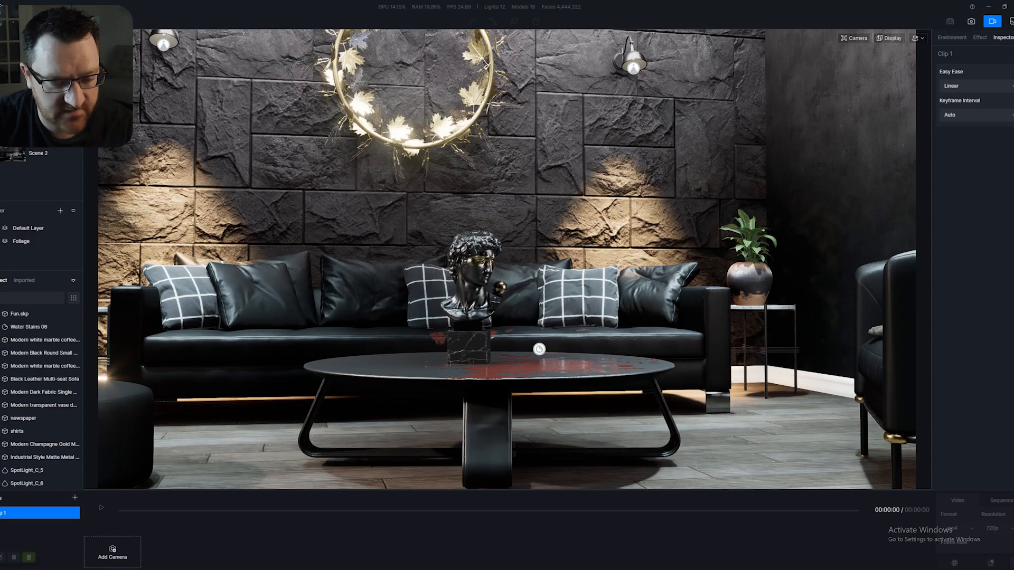
# Record camera positions around the sofa into Clip 1 and scrub through its playback
pyautogui.click(112, 551)
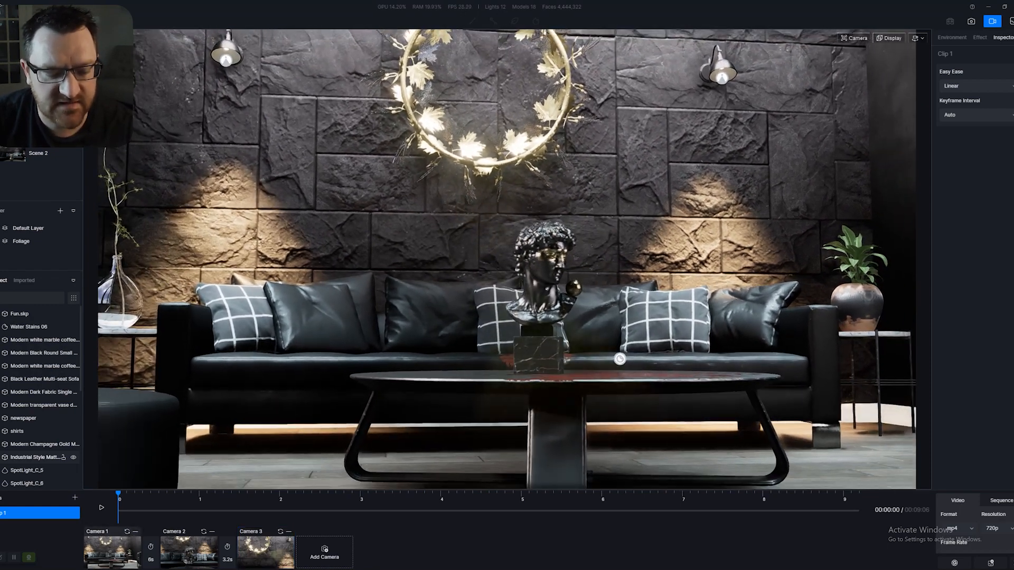
pyautogui.click(101, 508)
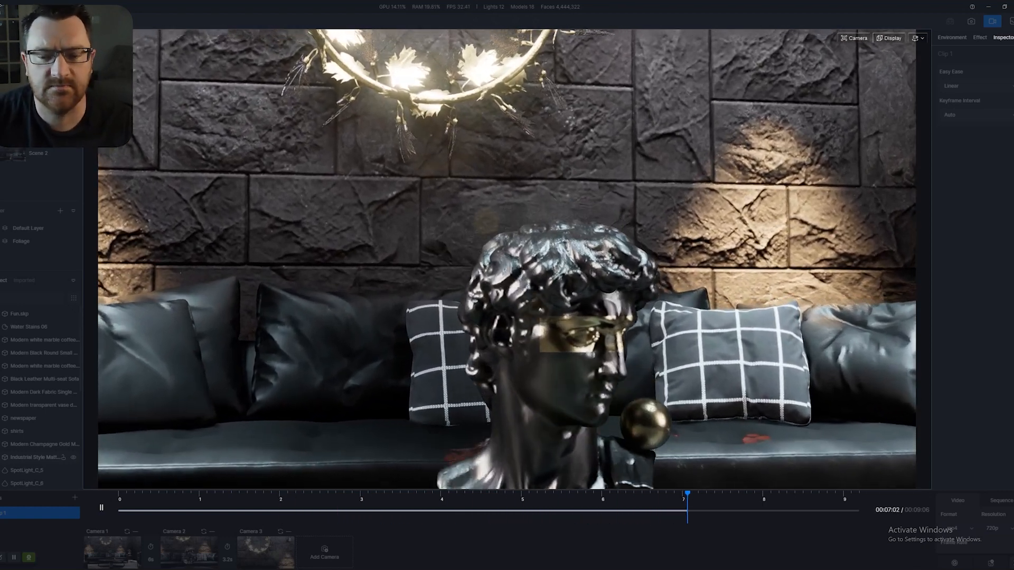
pyautogui.moveTo(687, 510); pyautogui.dragTo(853, 511)
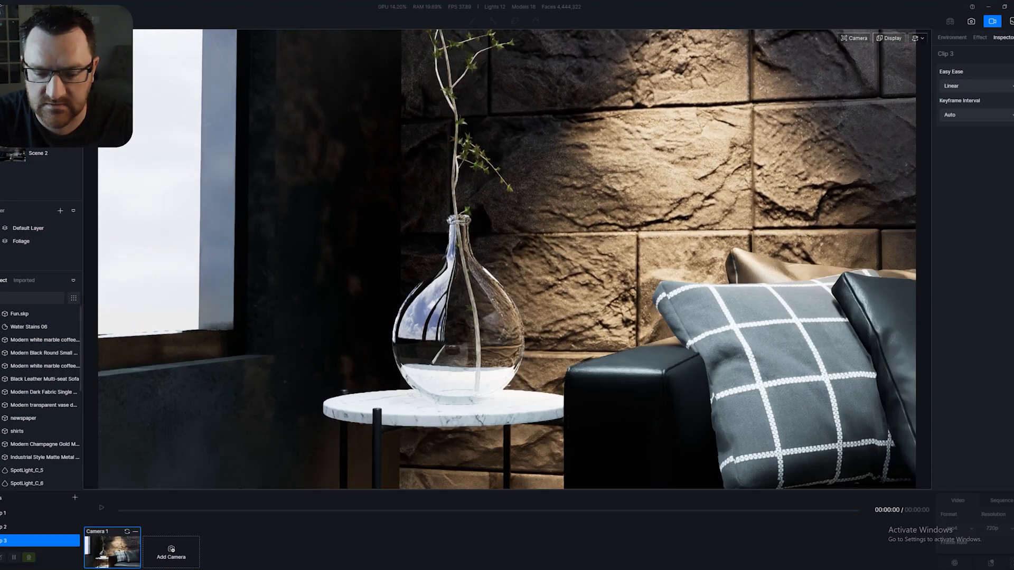
# Add a second camera keyframe to Clip 3, a wide front shot of the sofa and stone wall
pyautogui.click(171, 557)
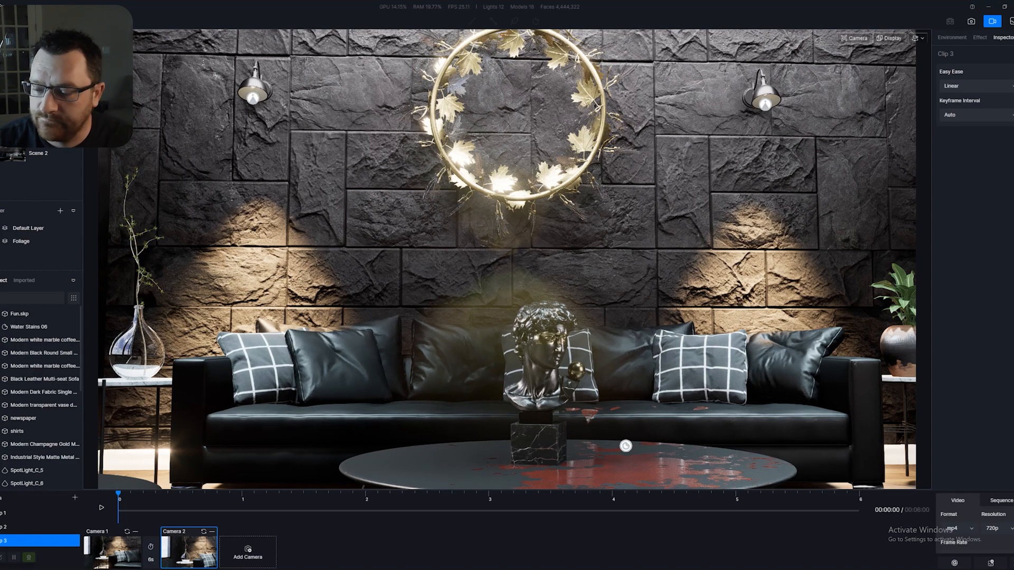
pyautogui.moveTo(14, 558)
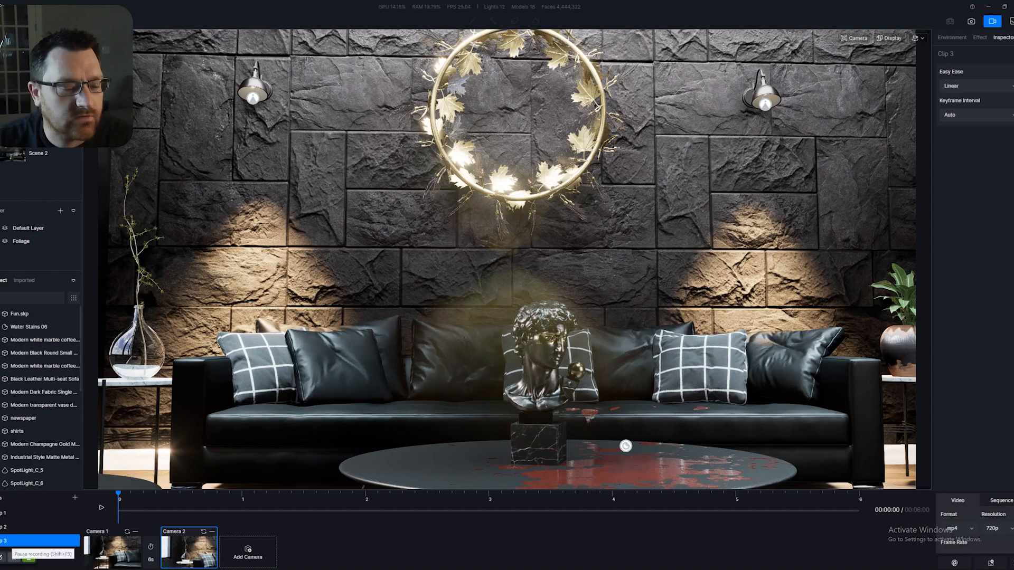